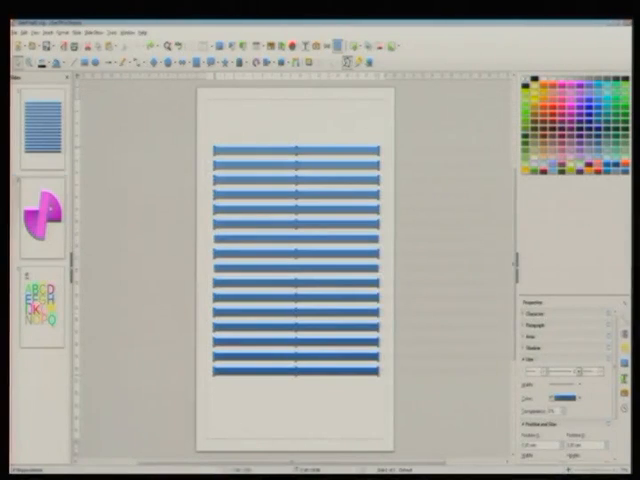
Switch to the Untitled drawing holding the coloured ellipses and open the View menu.
left_click(36, 222)
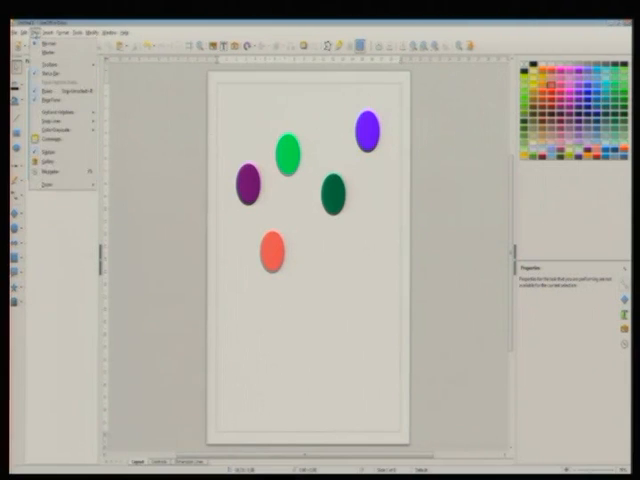
left_click(52, 100)
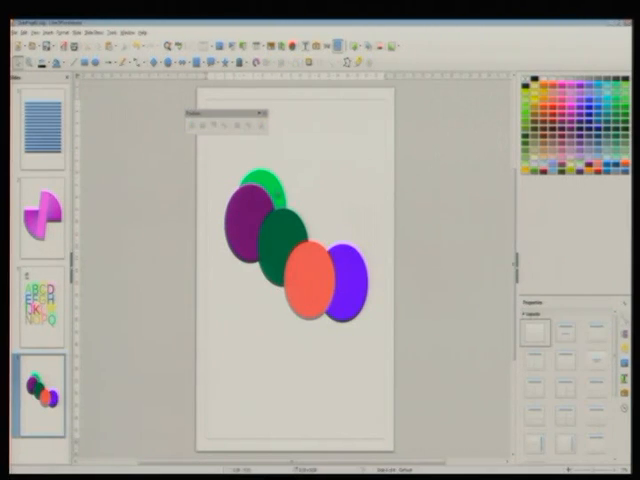
Return to slide 1 of evenly spaced blue bars after adding the overlapping ovals page.
left_click(262, 190)
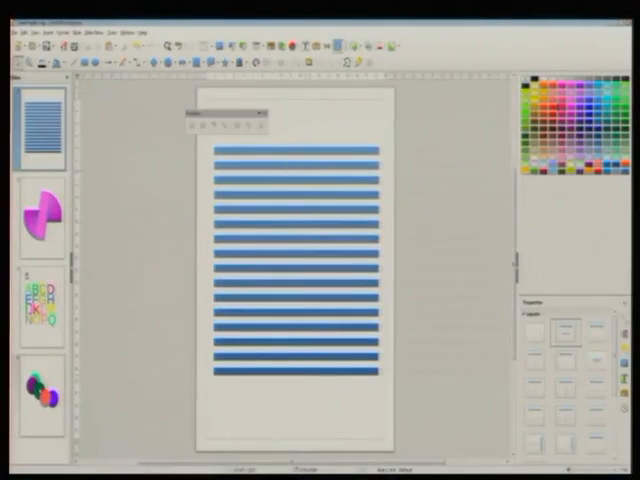
Select slide 4 in the Slides pane to draw a new S-shaped curve.
left_click(41, 395)
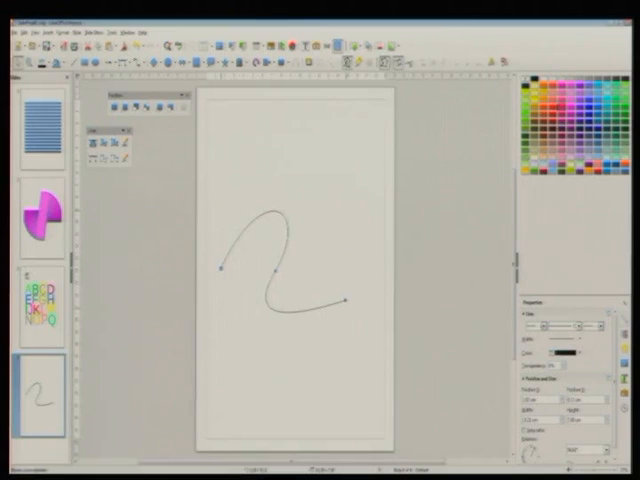
mouse_move(318, 217)
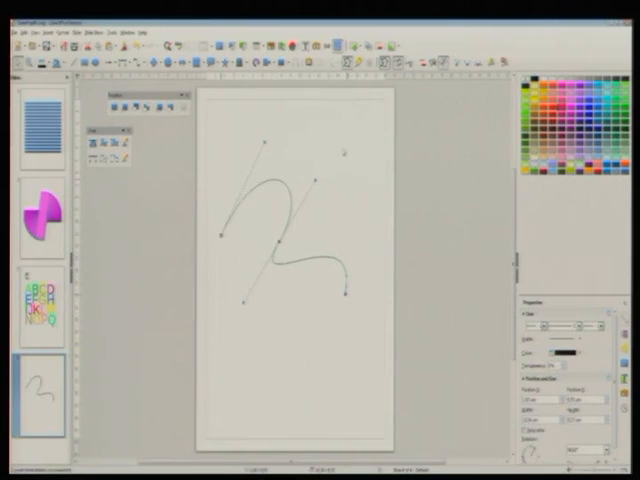
mouse_move(332, 140)
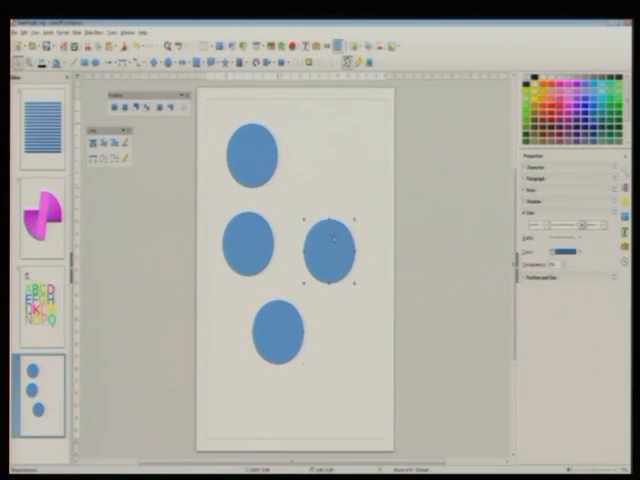
Drag the dark blue circle up toward the top right among the other circles.
left_click_drag(330, 235, 350, 175)
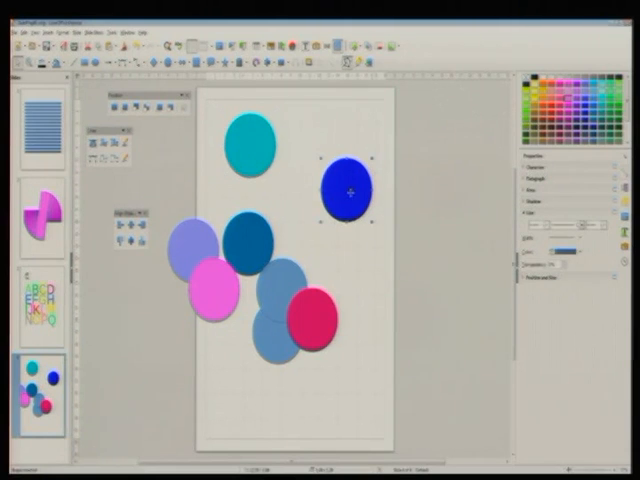
left_click_drag(344, 185, 325, 165)
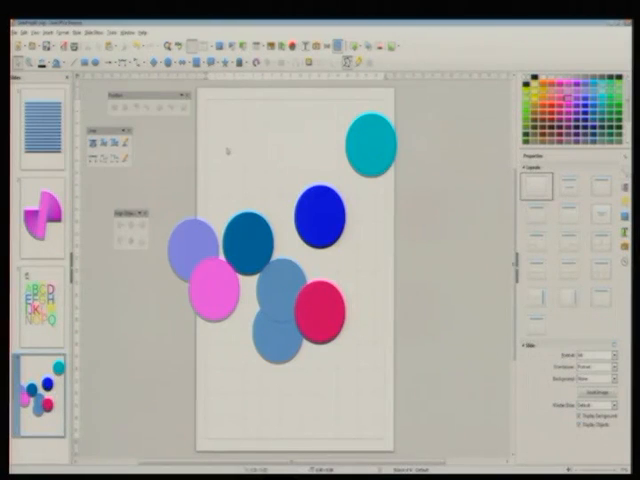
mouse_move(282, 203)
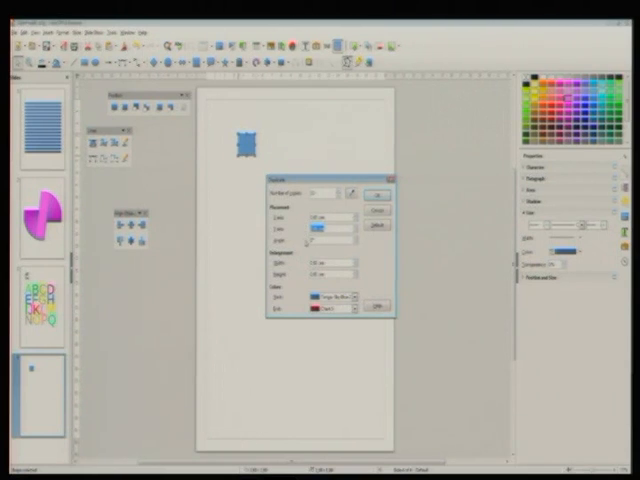
mouse_move(273, 438)
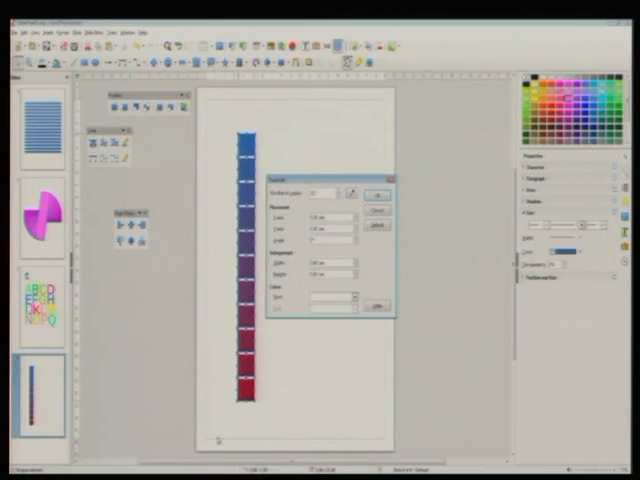
Duplicate the blue square into a column fading from blue to red.
left_click(322, 218)
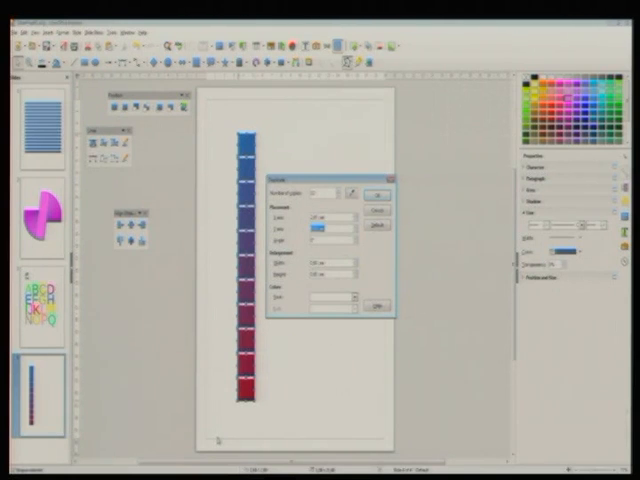
left_click(375, 192)
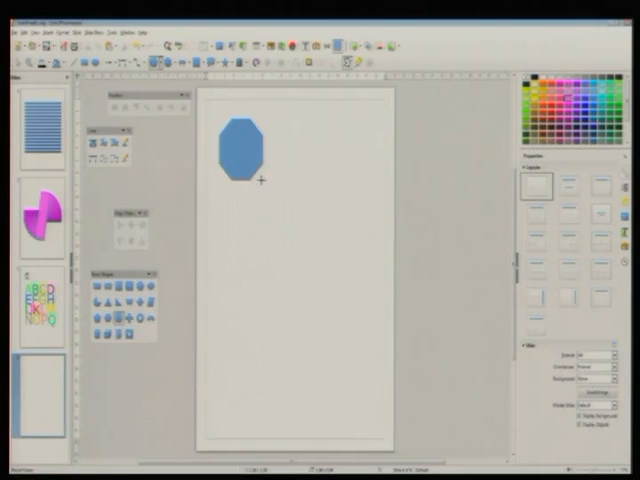
Draw a blue octagon near the top-left corner of the new slide.
left_click(243, 150)
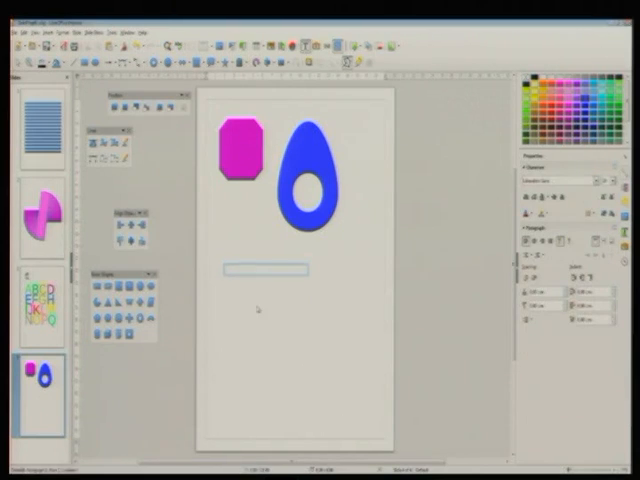
Insert a row of symbol-font glyphs into the text box below the shapes.
right_click(270, 273)
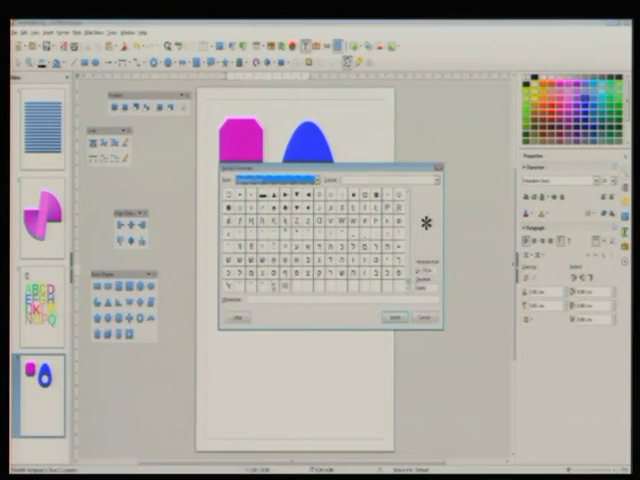
left_click(285, 178)
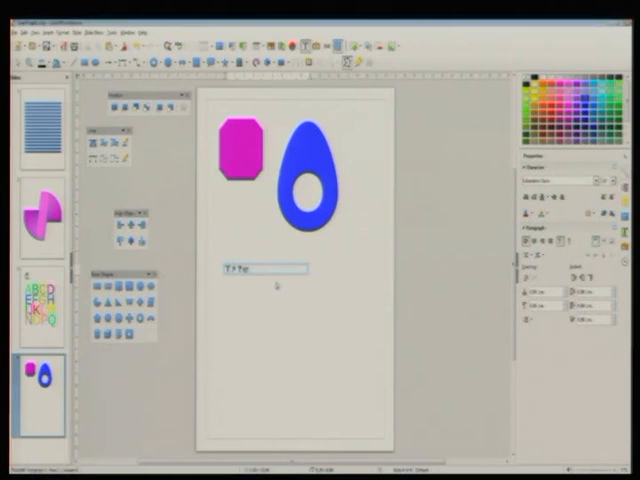
Convert the symbol text box to curves and enlarge the weightlifter, bouquet, question mark, envelope.
left_click(260, 271)
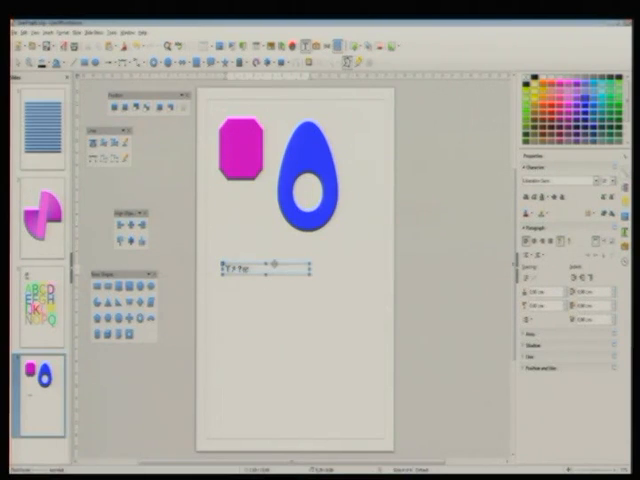
right_click(245, 268)
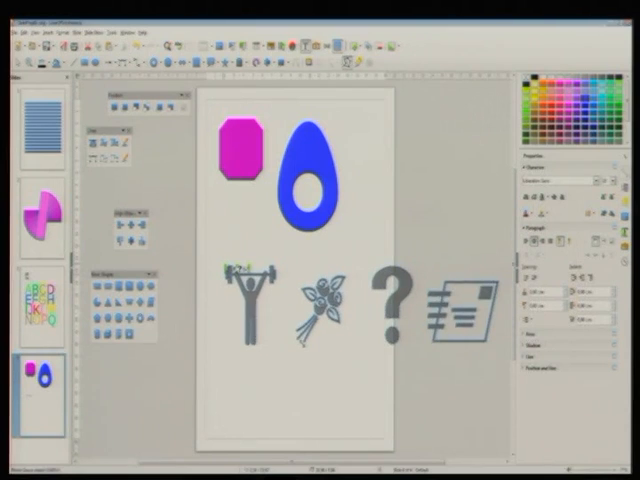
right_click(245, 290)
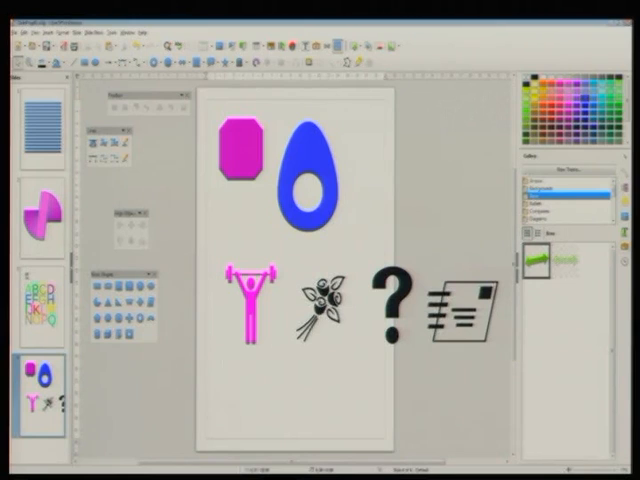
Select the magenta weightlifter symbol and click it again.
left_click(243, 300)
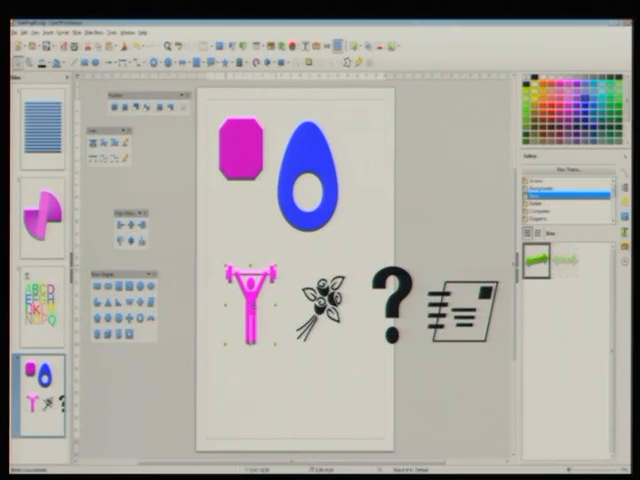
left_click(245, 305)
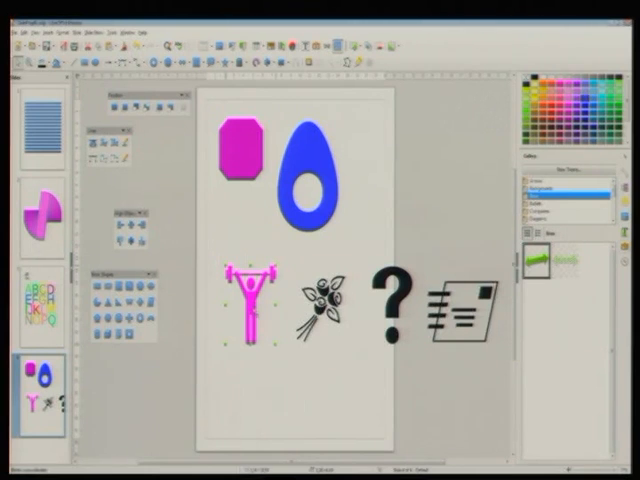